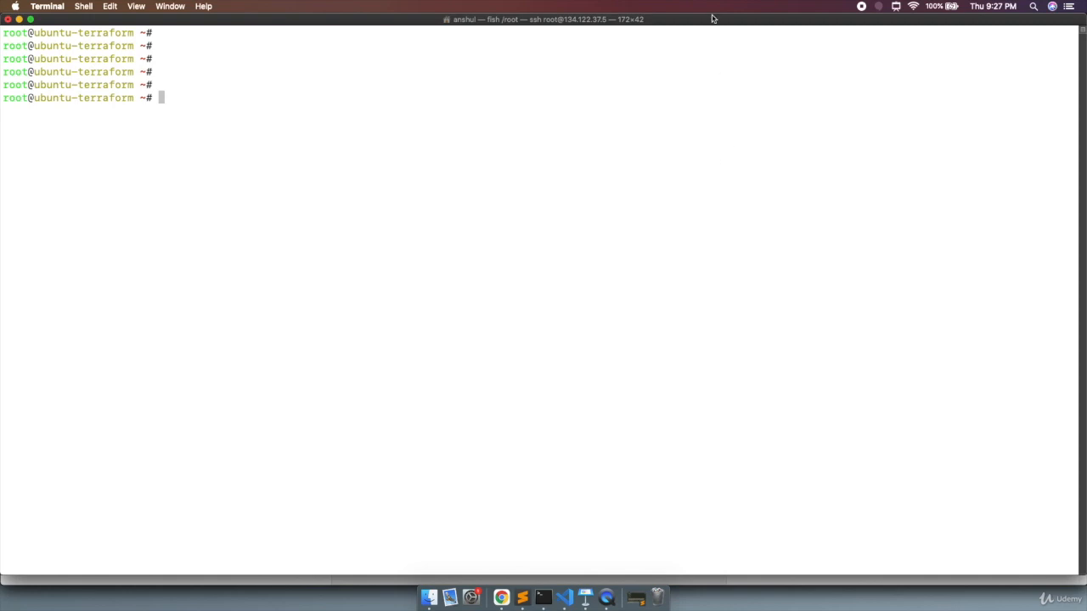
mouse_move(415, 246)
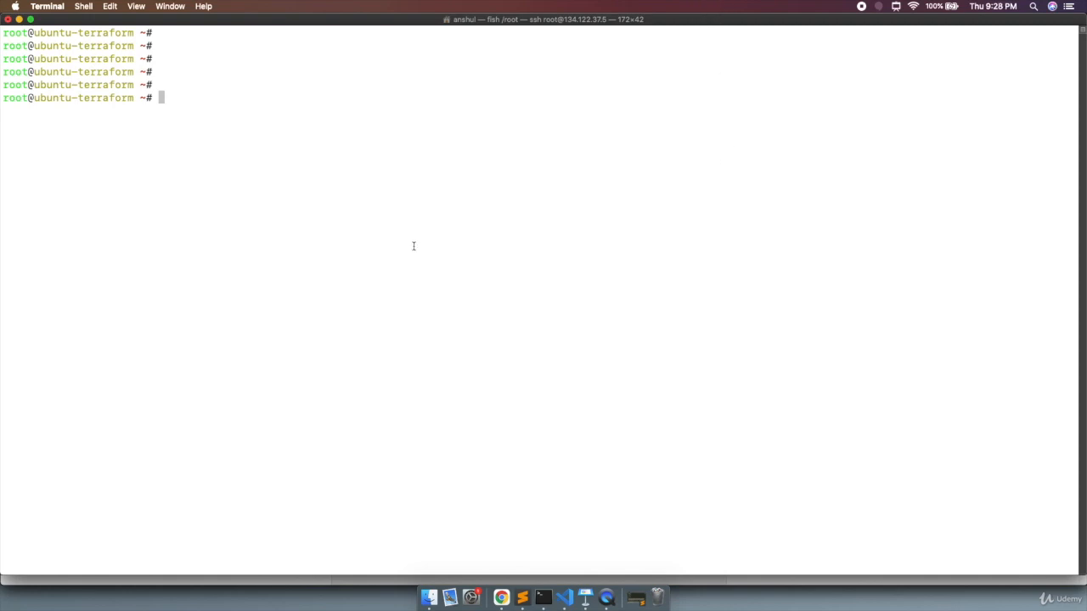
mouse_move(416, 260)
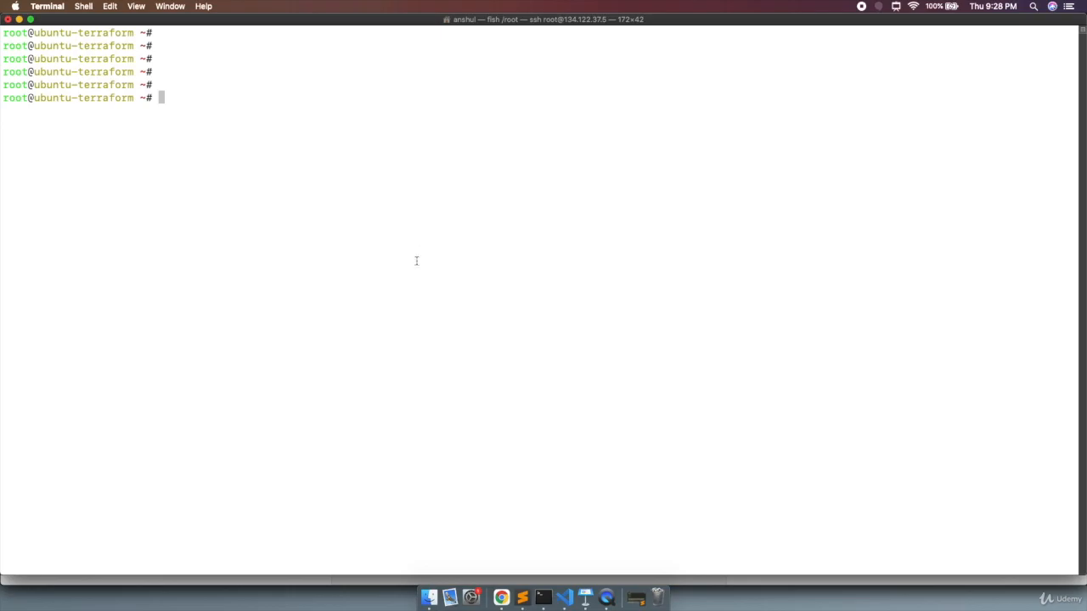
Search Google for 'download packer' and land on the packer.io Downloads page.
click(493, 598)
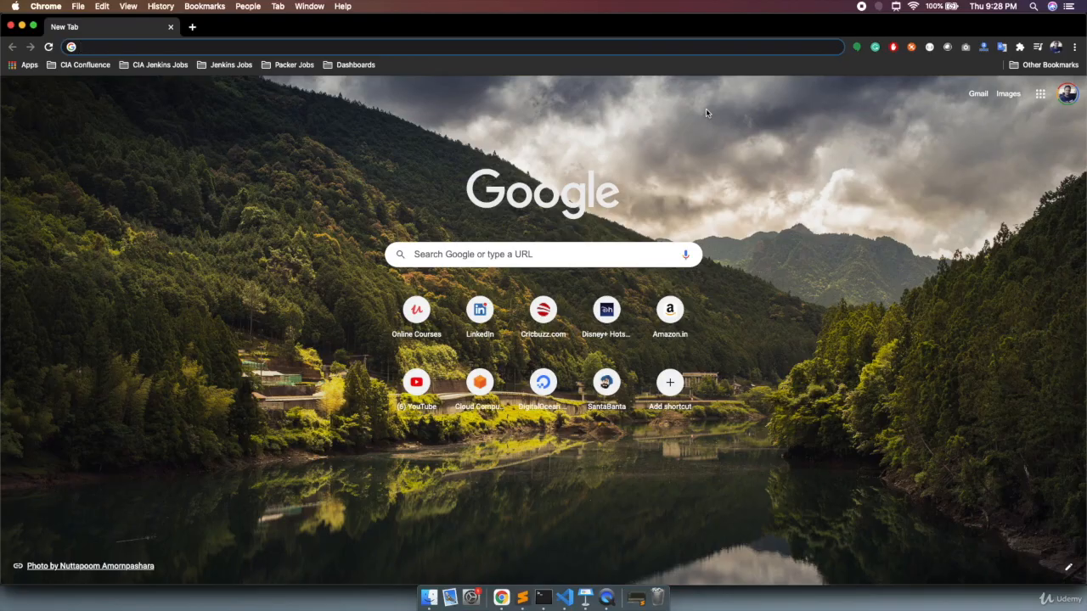
text(download packer)
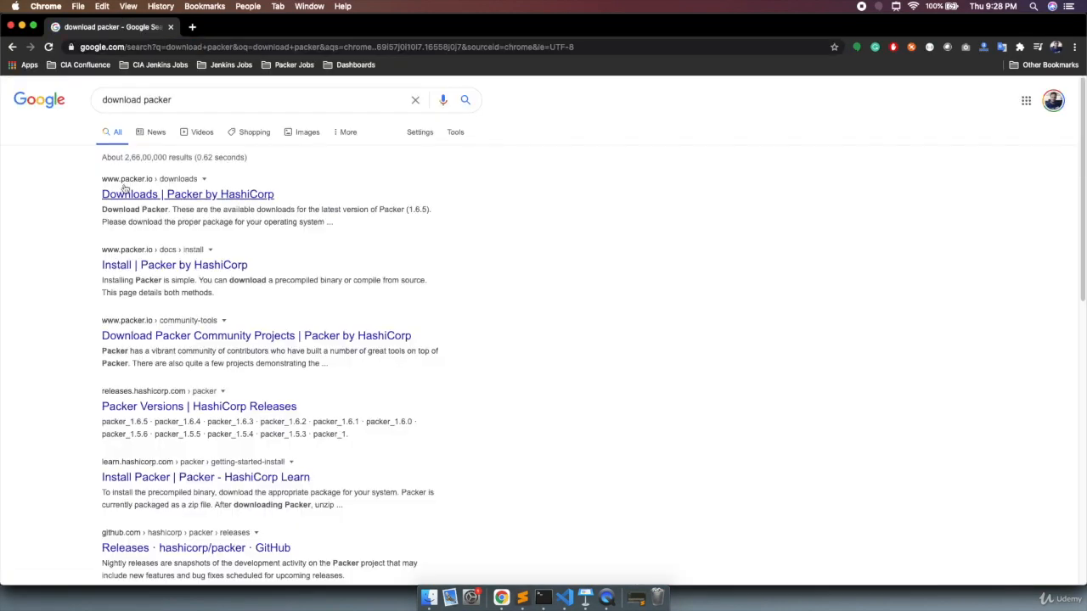
mouse_move(124, 193)
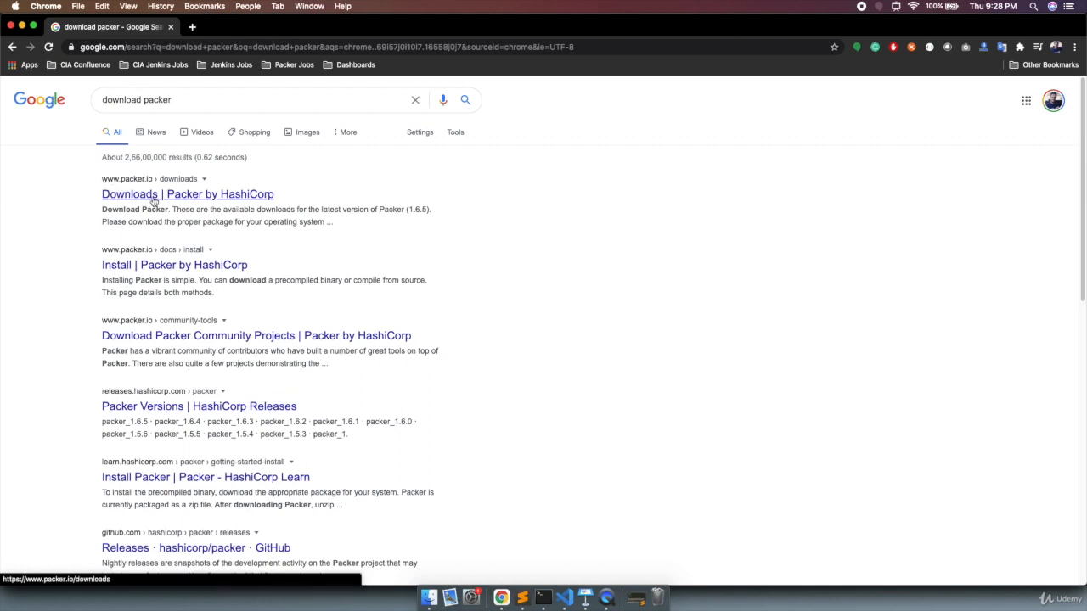
click(163, 193)
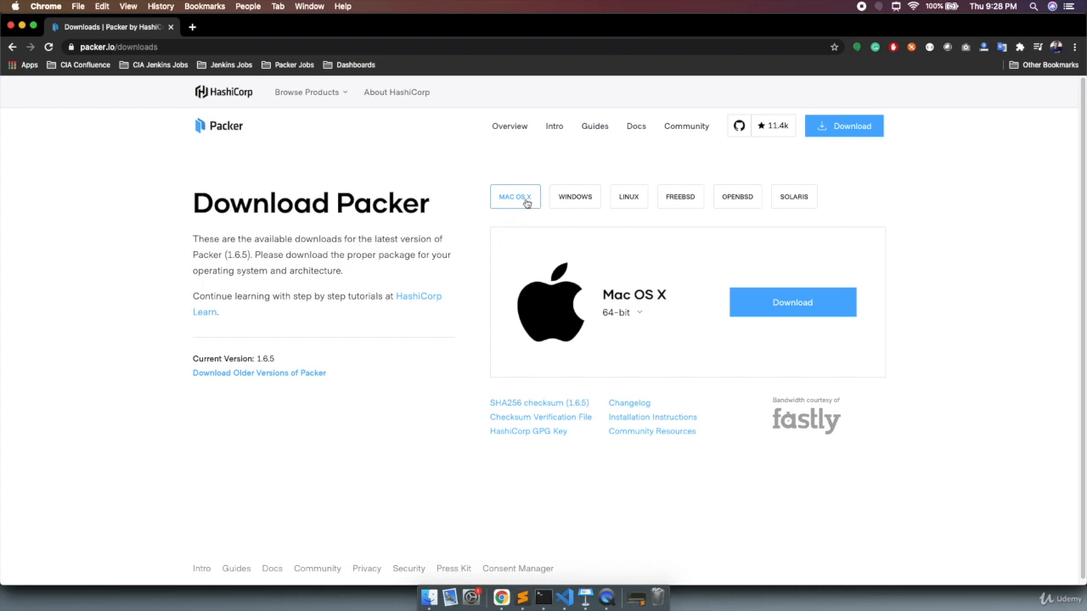
Browse the OS tabs, settle on Linux 64-bit and copy its download link address.
click(574, 197)
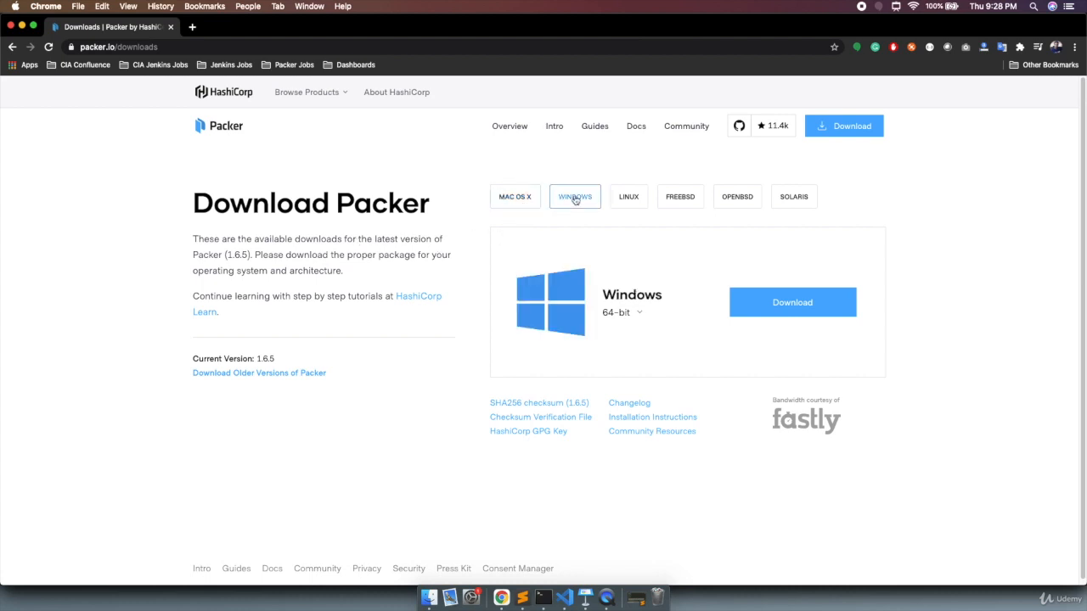
click(628, 197)
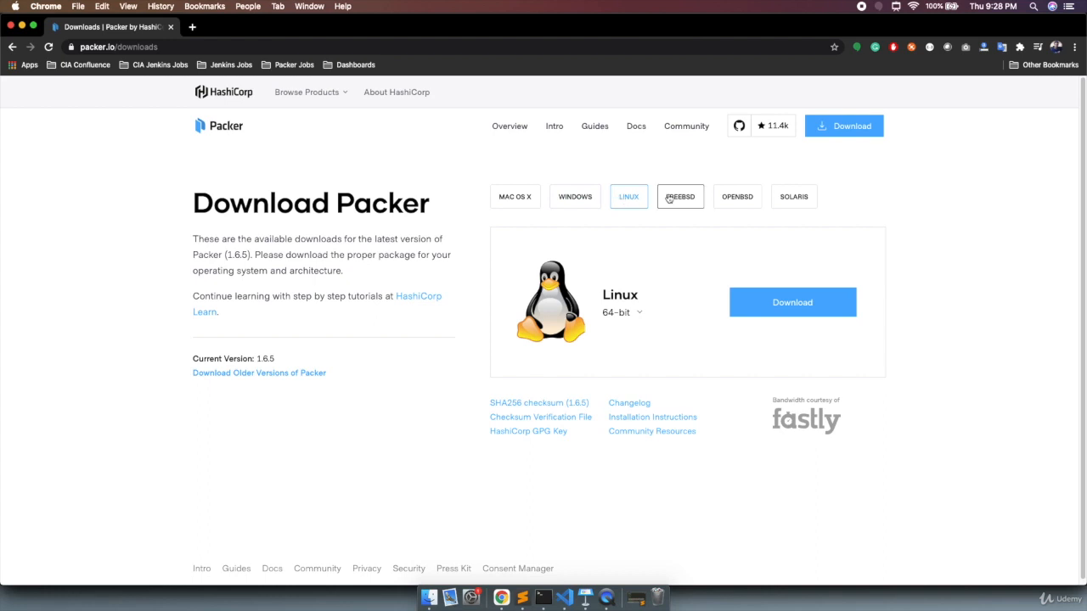
click(619, 312)
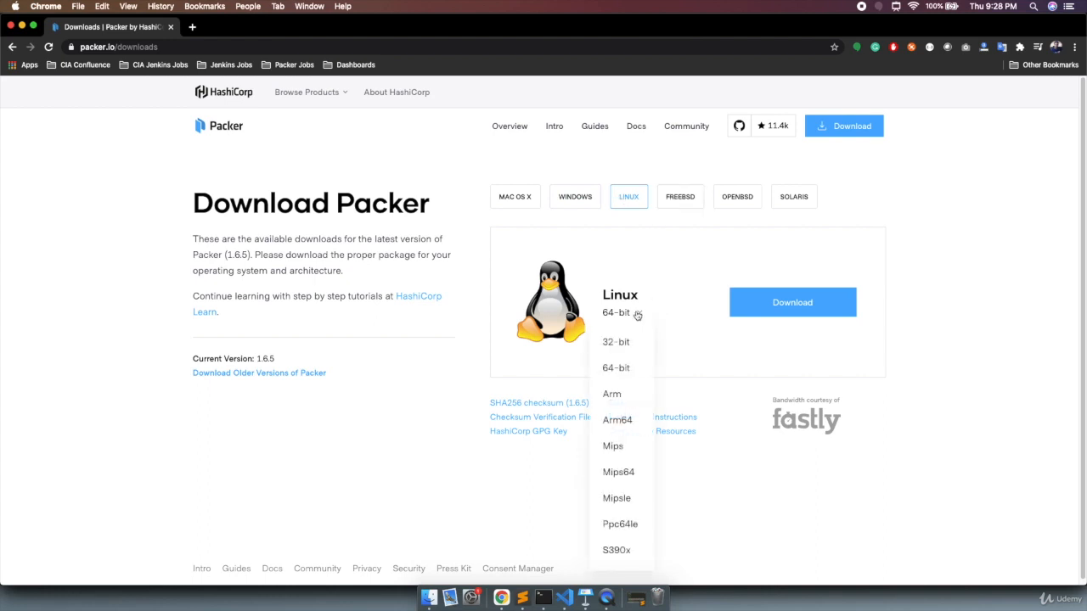
mouse_move(630, 435)
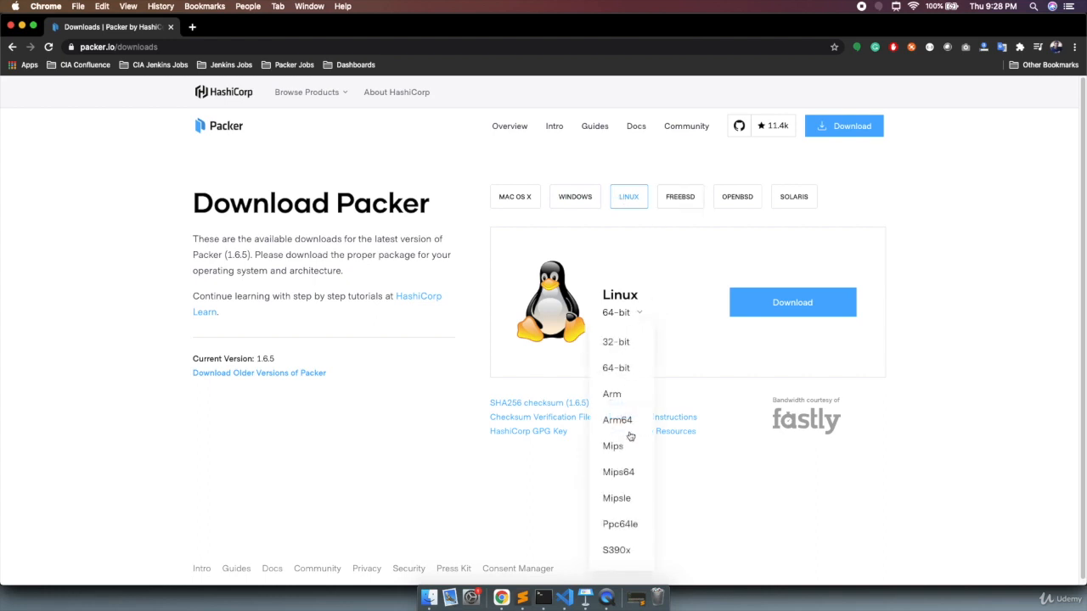
click(679, 197)
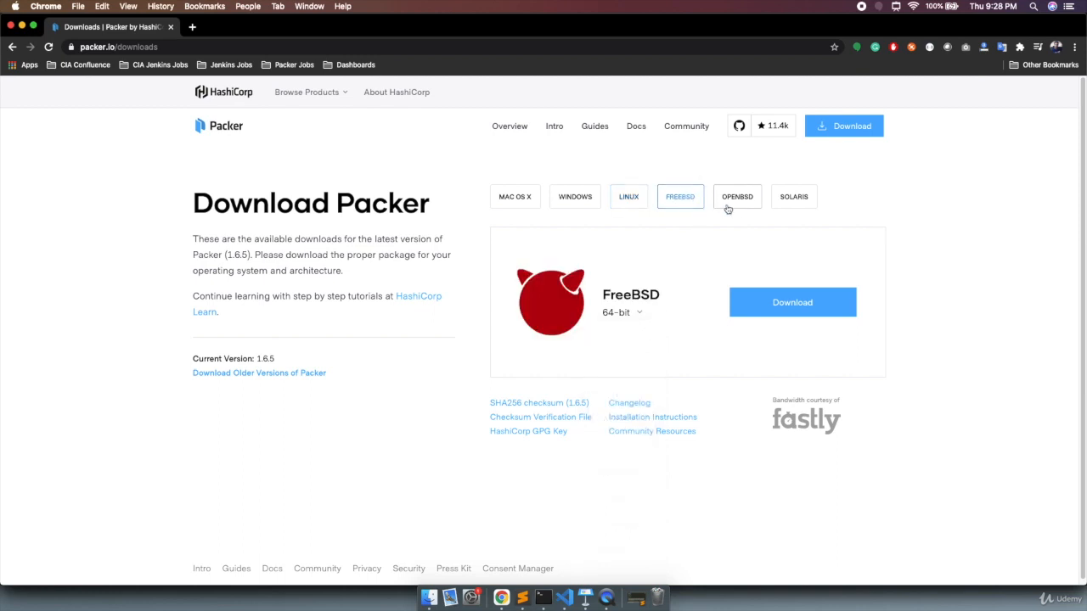
click(793, 197)
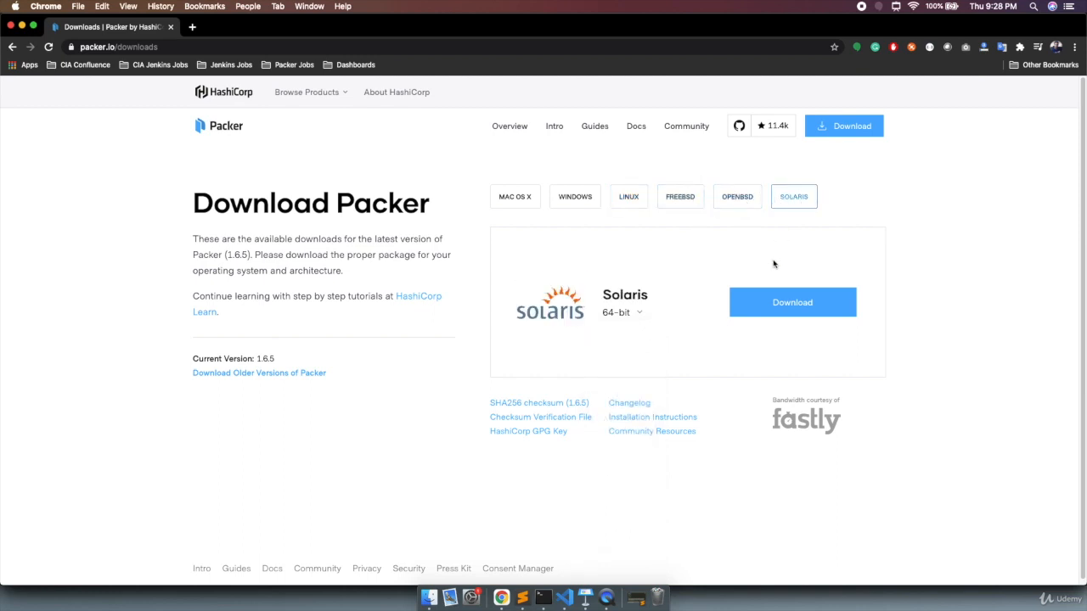
click(629, 197)
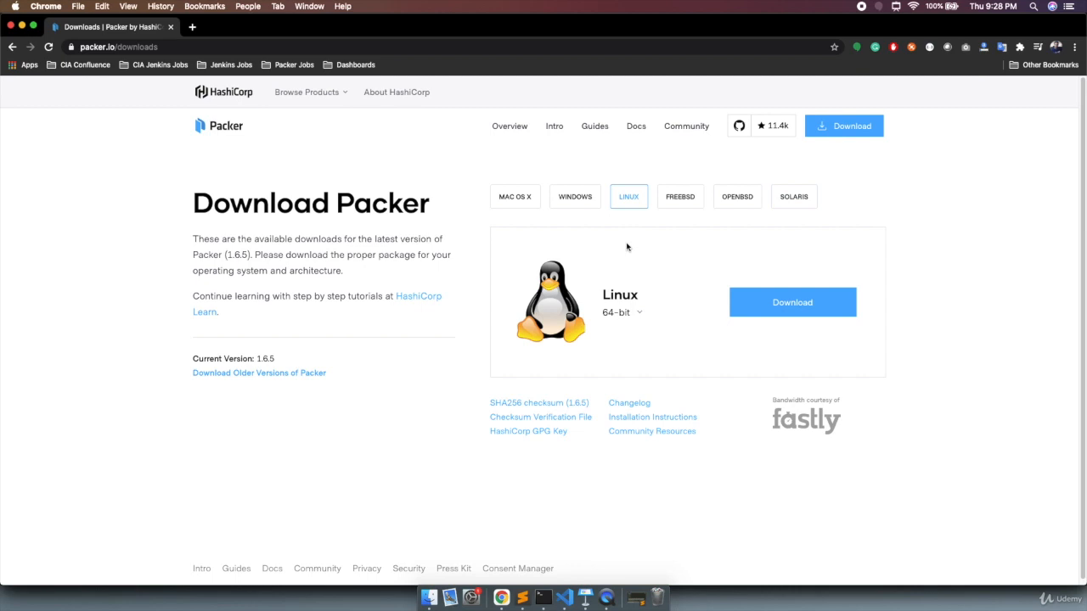
right_click(791, 302)
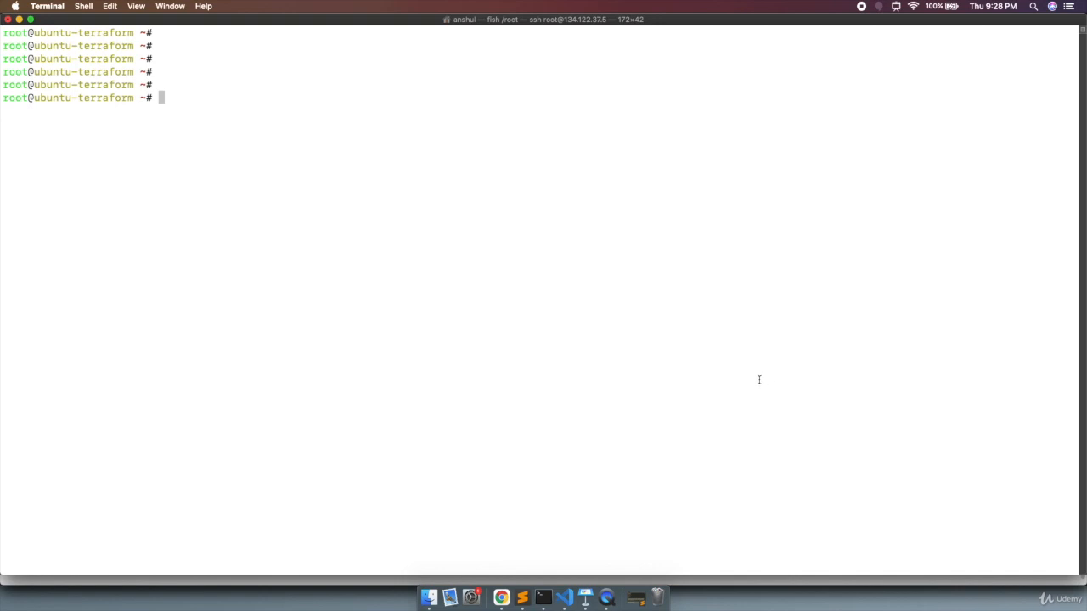
Download packer_1.6.5_linux_amd64.zip with wget and unzip it to extract the packer binary.
text(wget https://releases.hashicorp.com/terraform/0.13.3/terraform_0.13.3_linux_amd64.zip)
text(ls)
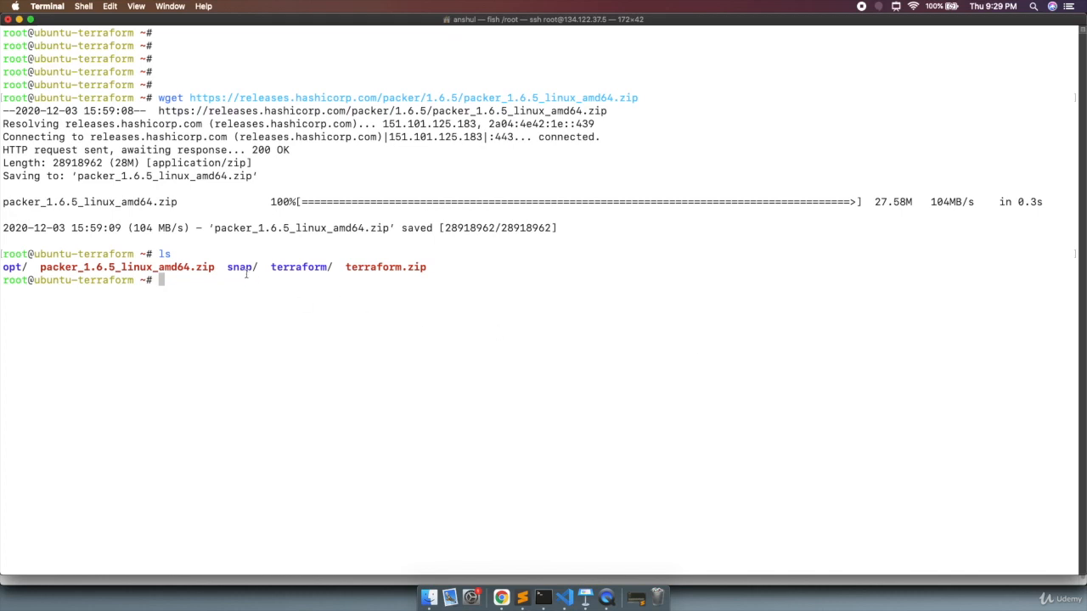
text(unzip terraform.zip)
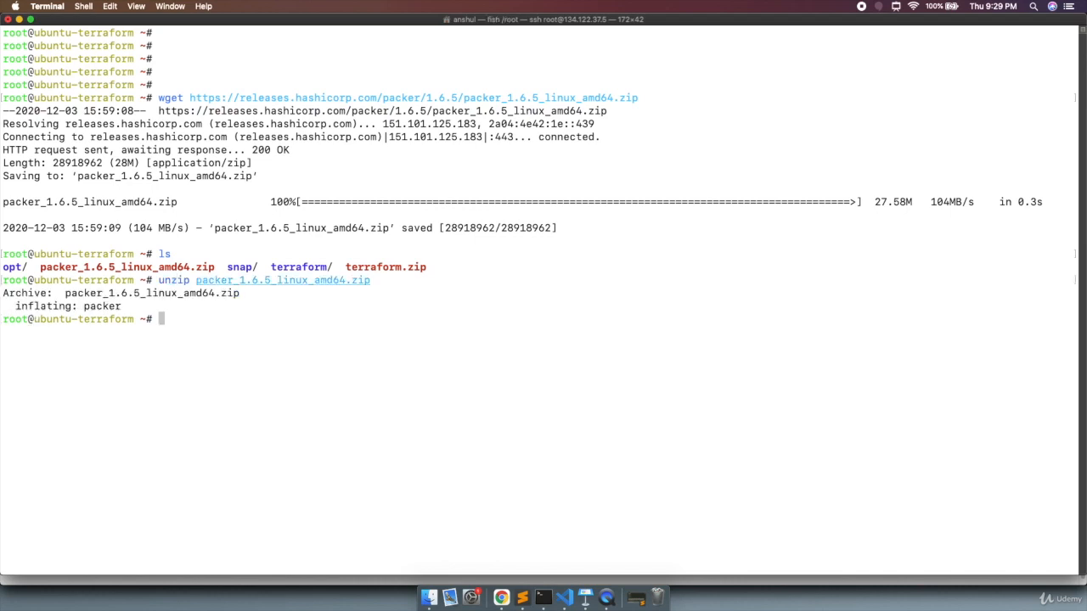
List the home directory and delete the packer zip with rm -rf, leaving the packer binary.
text(ls)
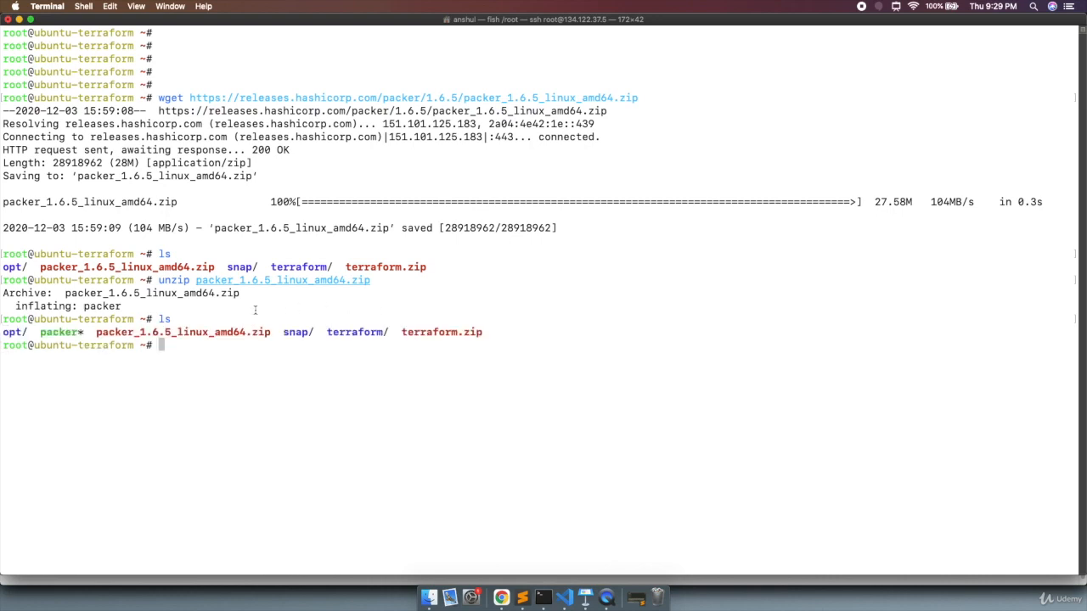
double_click(58, 329)
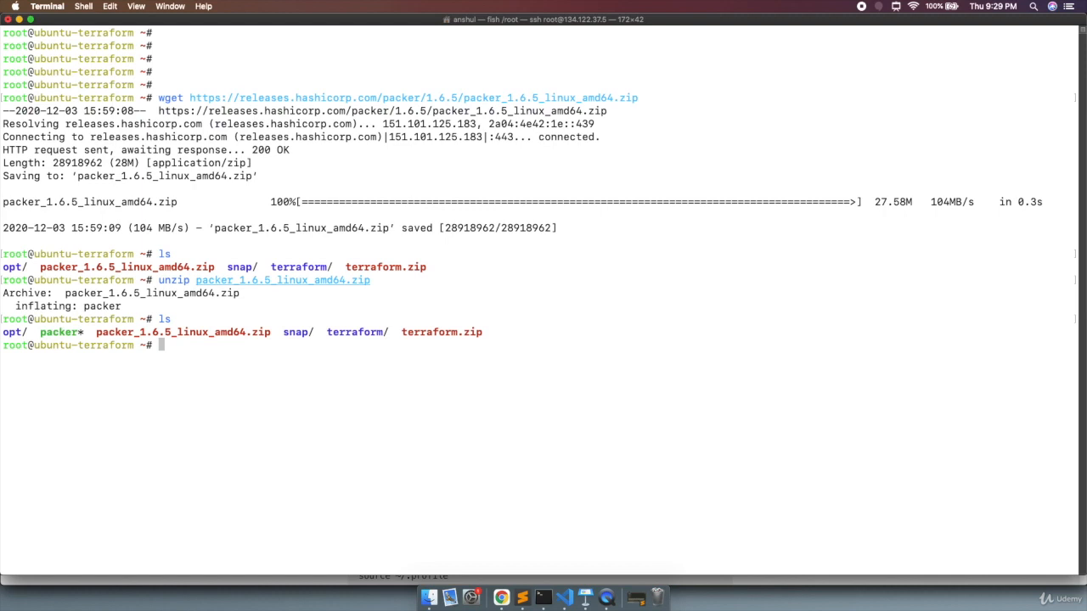
text(rm -rf terraform.zip)
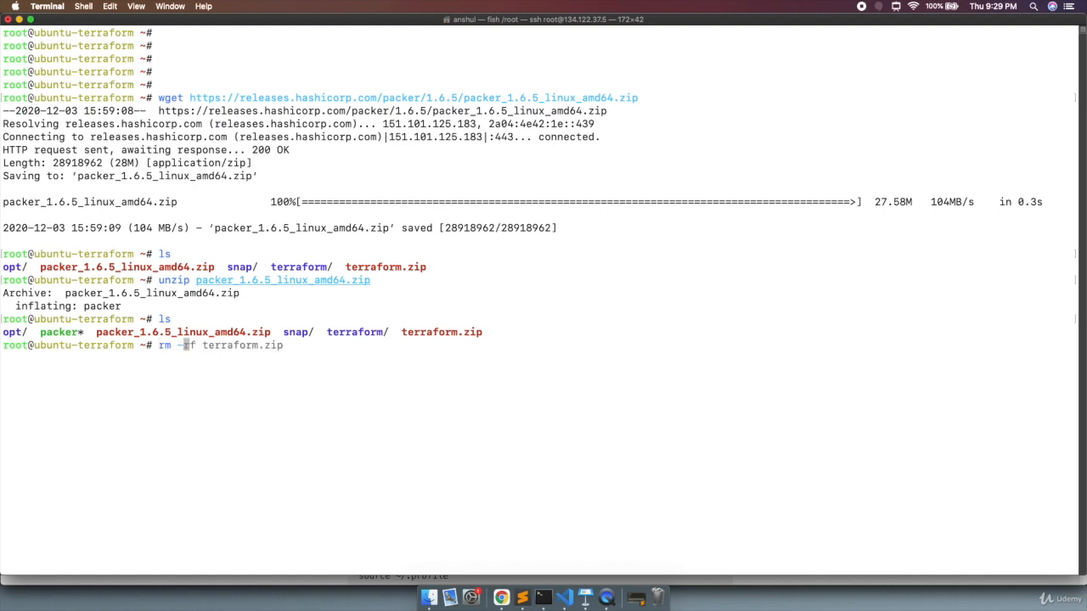
text(packer)
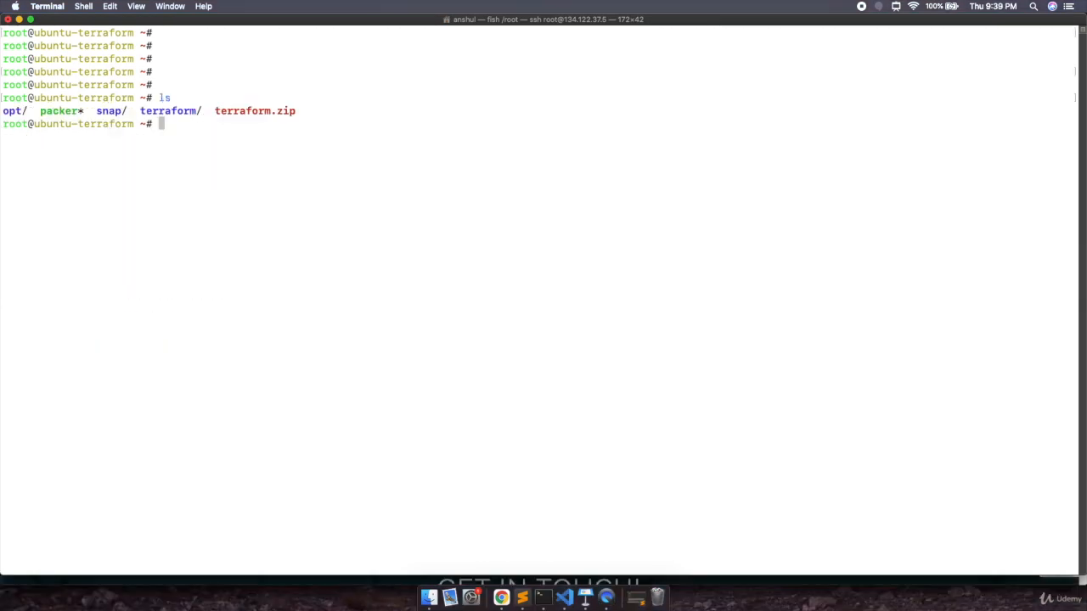
mouse_move(486, 265)
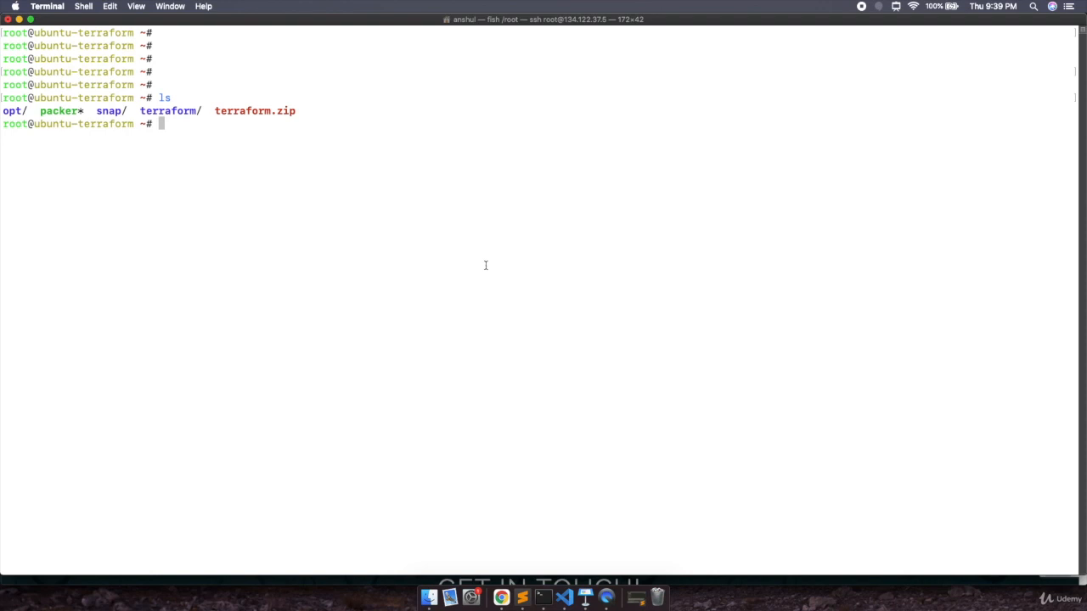
Move the packer binary into /usr/local/bin with sudo mv and run packer to check it works.
text(source ~/.profile)
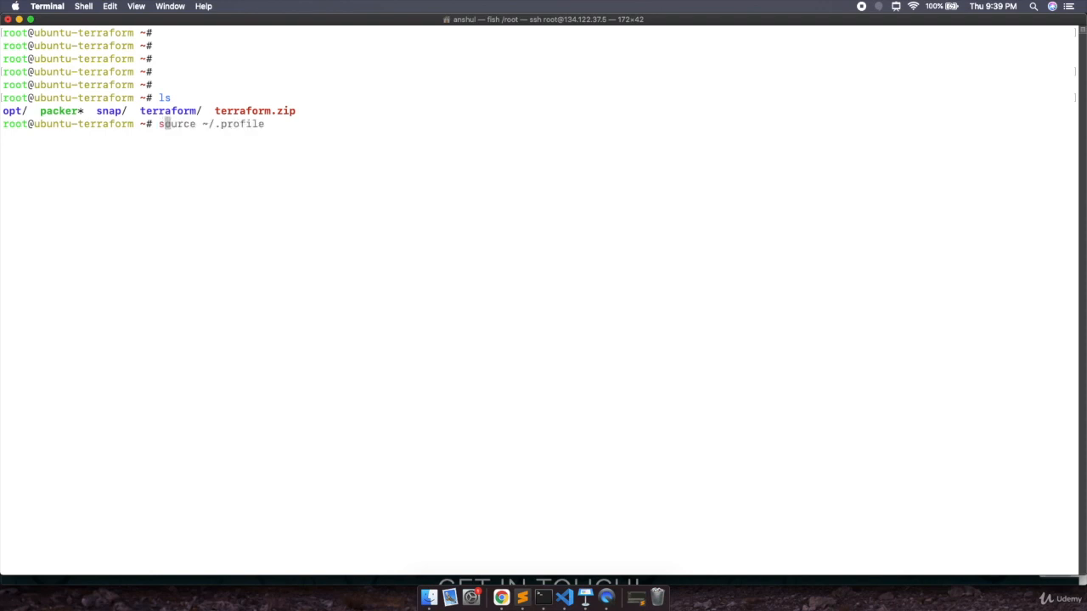
text(sudo apt-get install awscli)
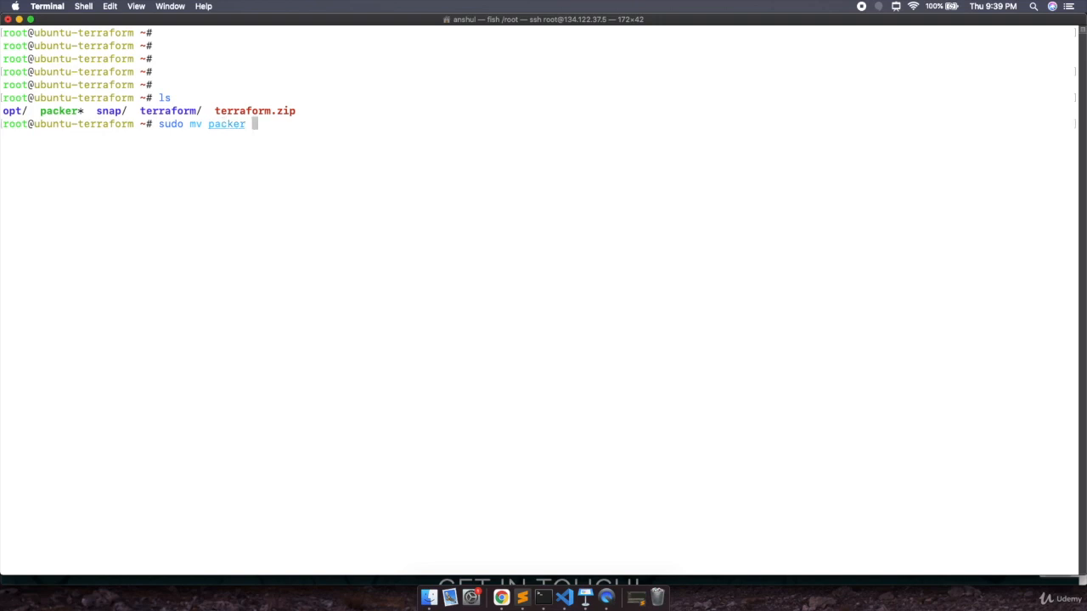
text(/usr/local/bin/)
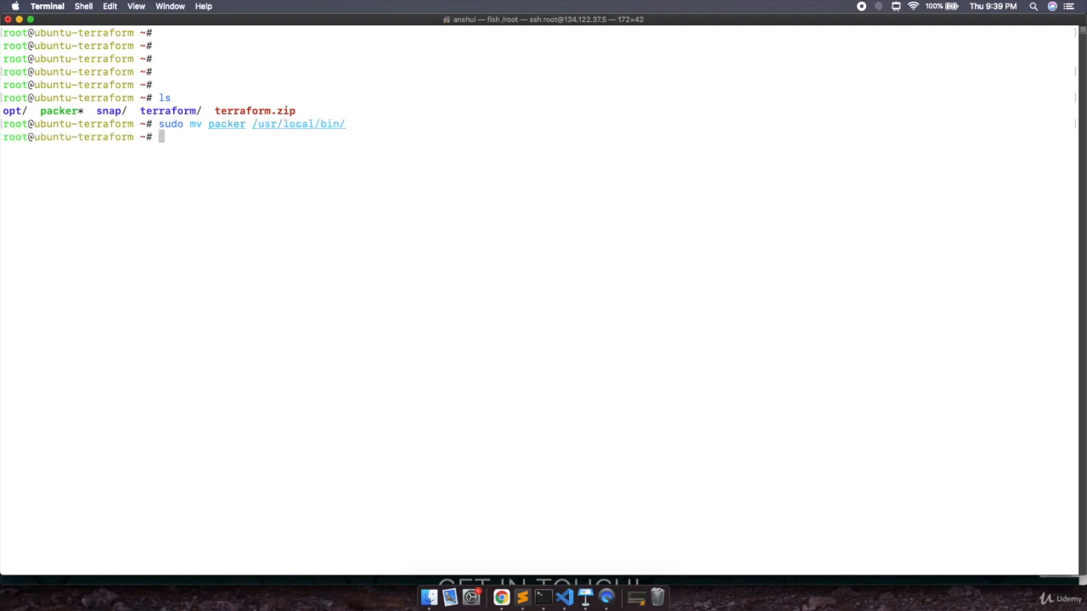
text(packer --version)
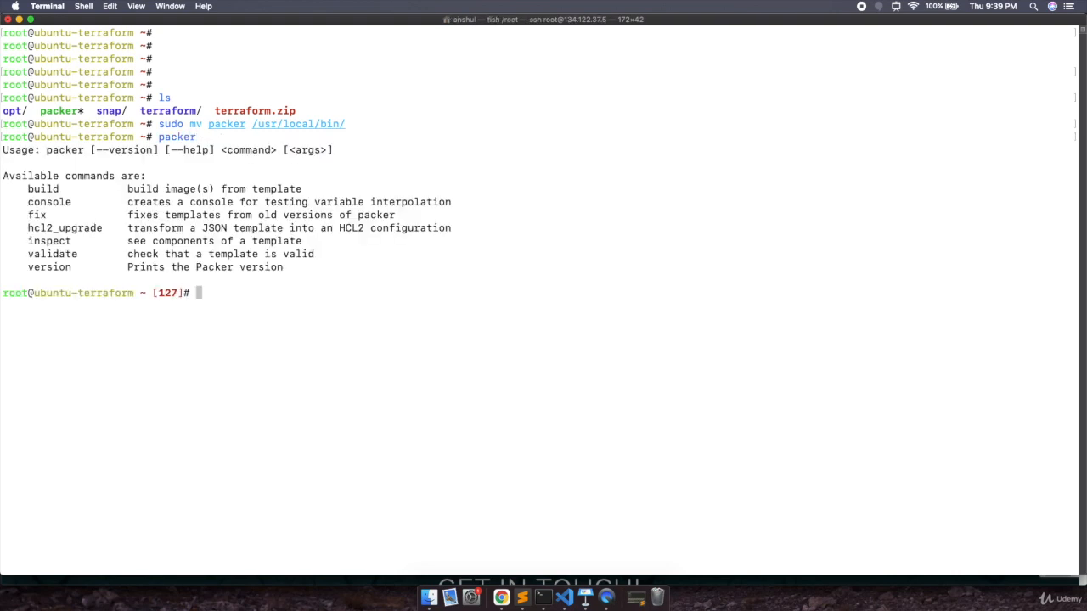
Confirm packer --version reports 1.6.5 and point out inspect and version in the help output.
text(packer)
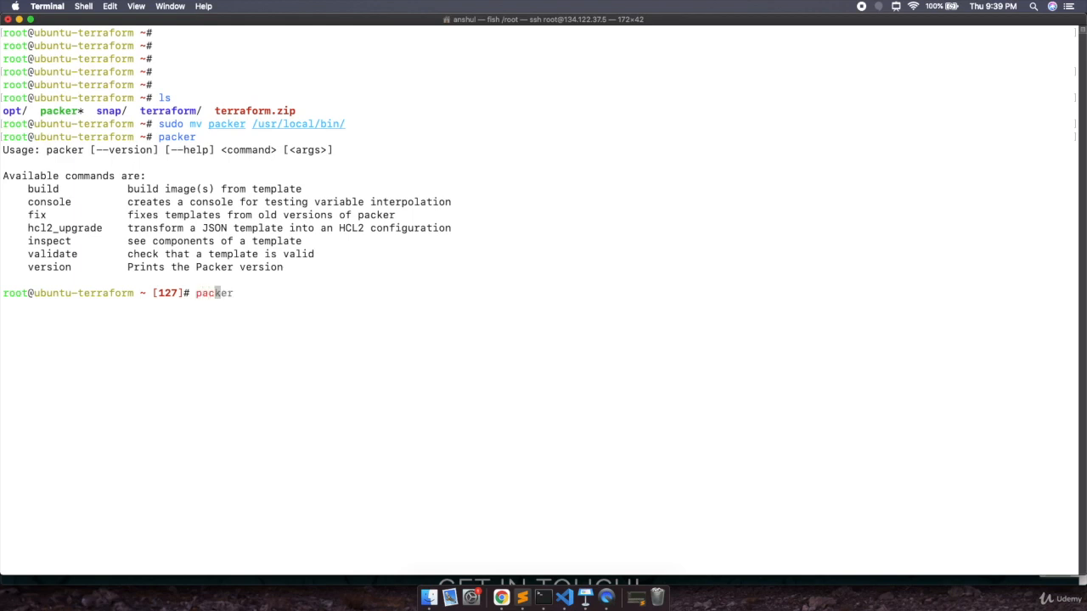
text(--version)
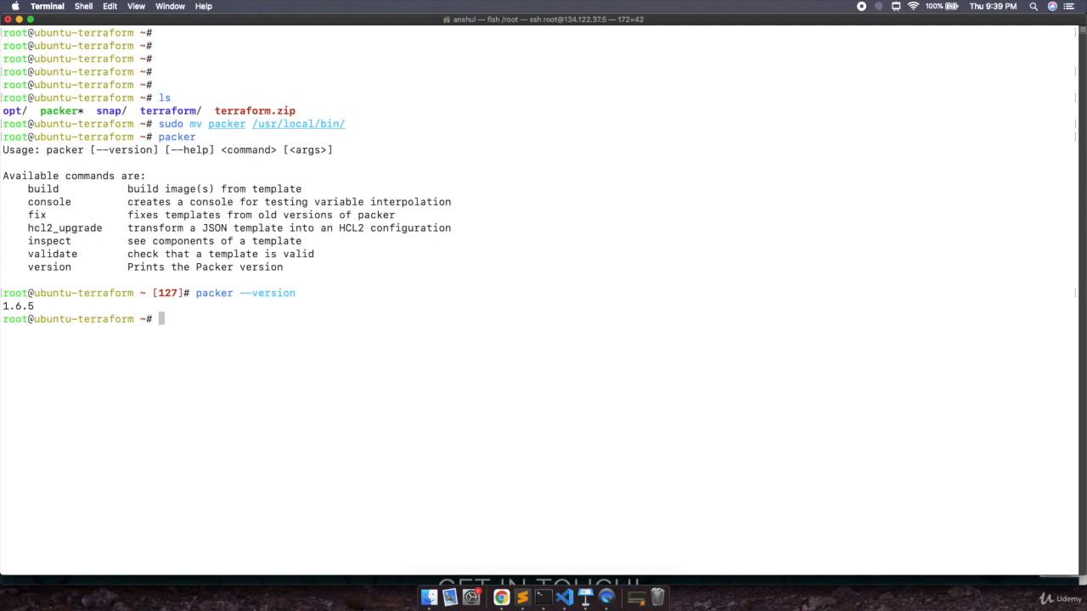
mouse_move(12, 197)
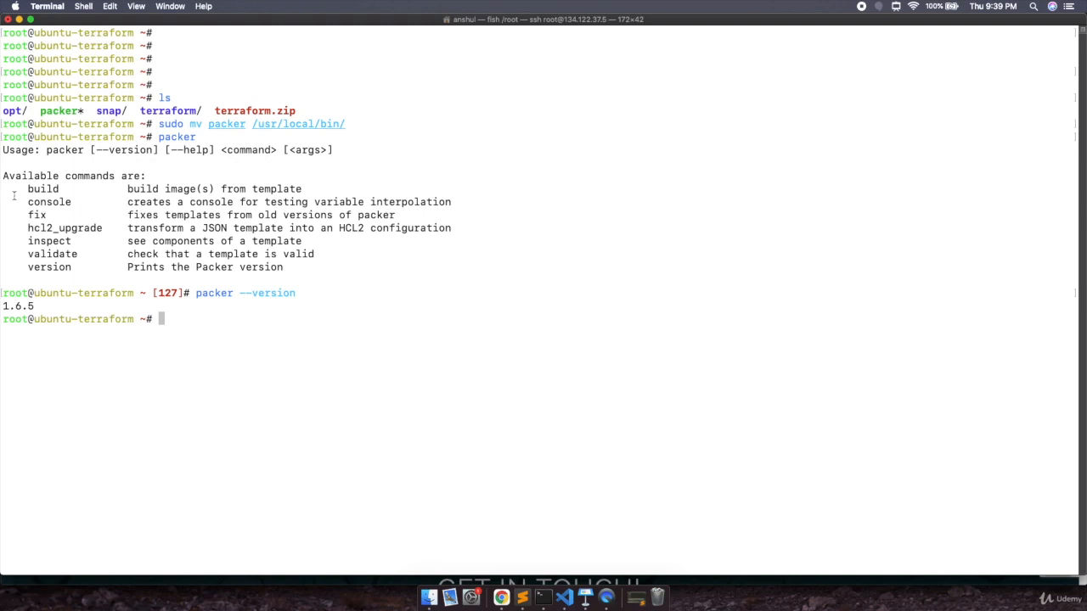
mouse_move(41, 189)
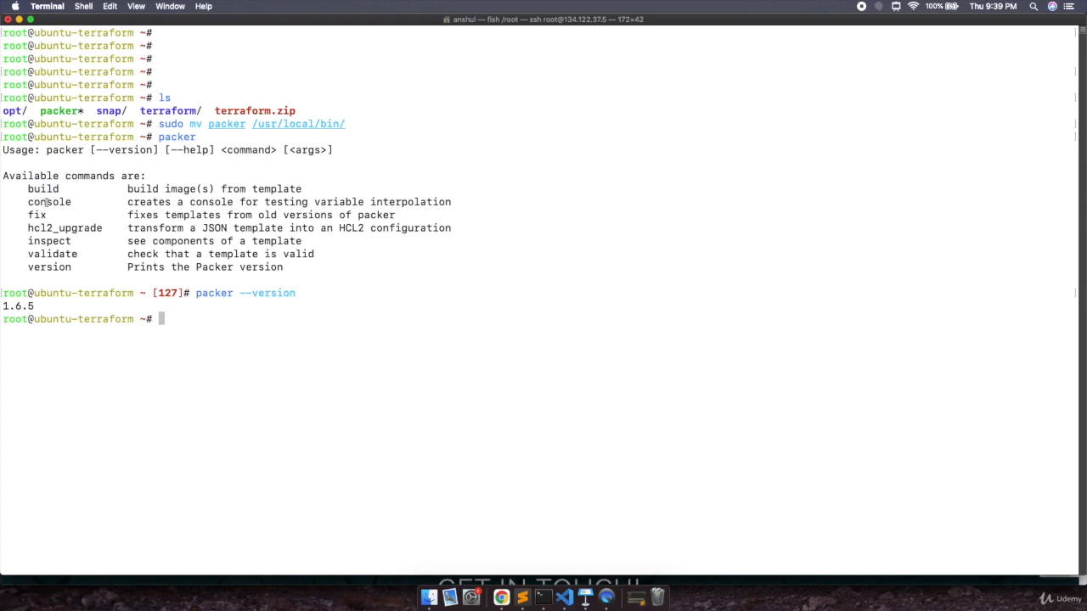
double_click(48, 241)
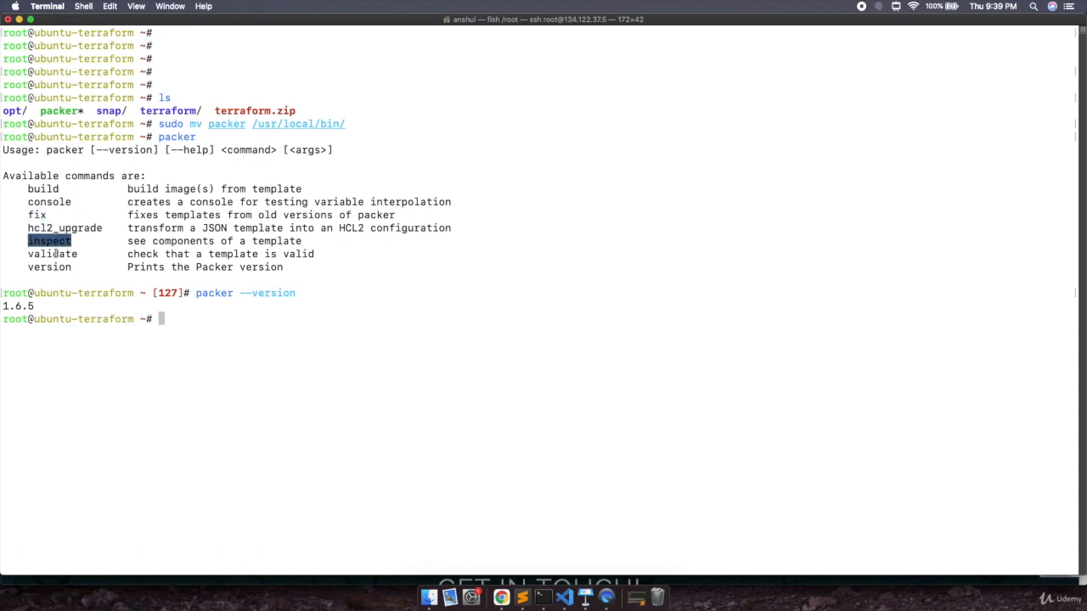
double_click(48, 266)
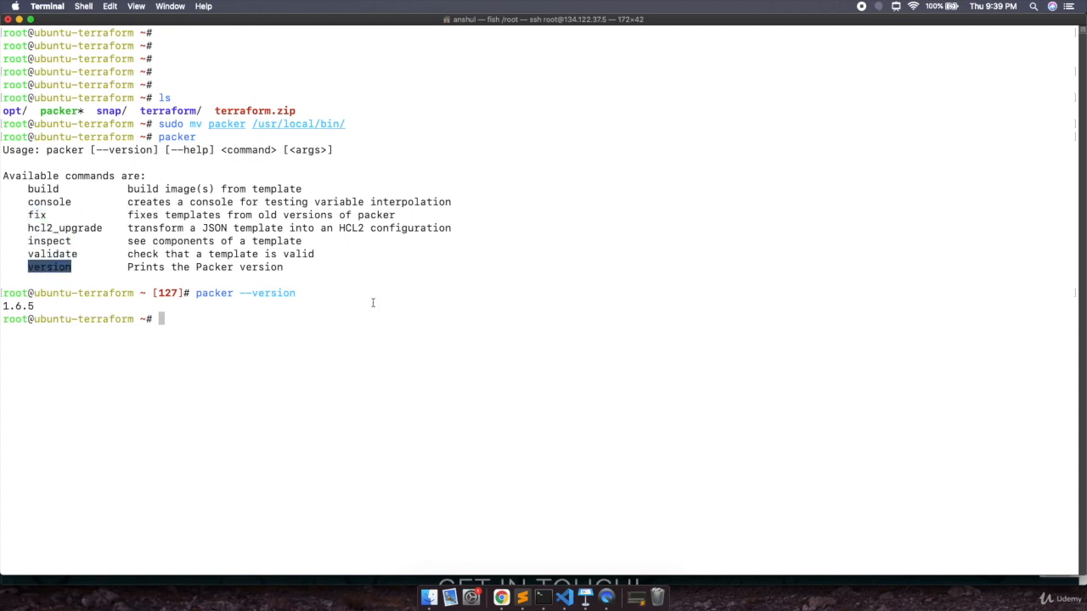